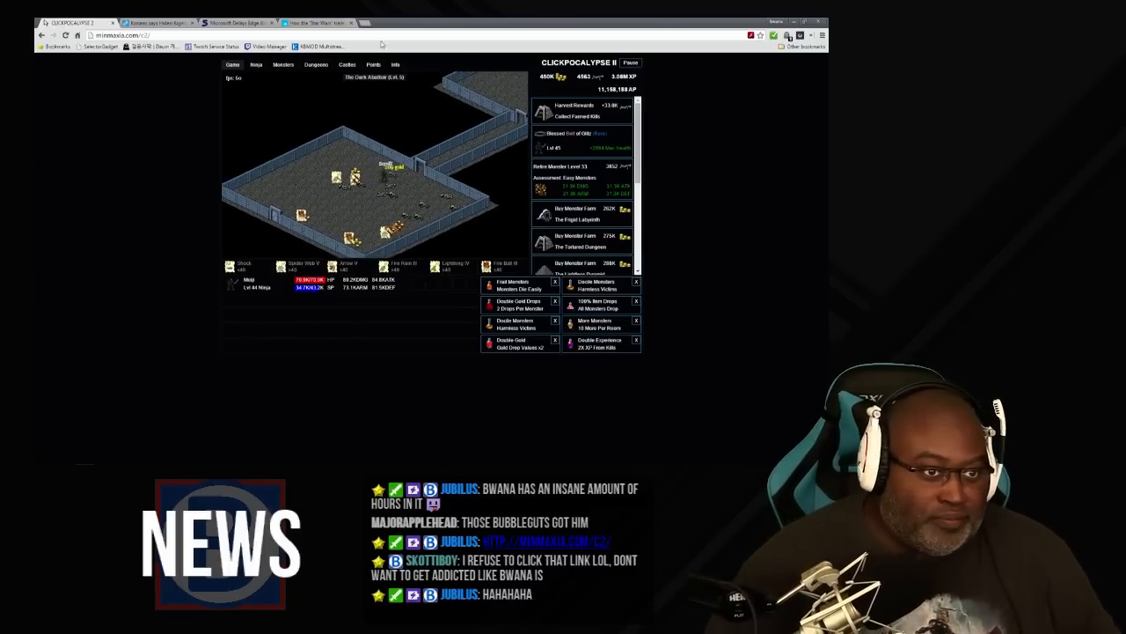
Switch to the Engadget Kojima-on-vacation article tab and go full screen with F11
click(159, 21)
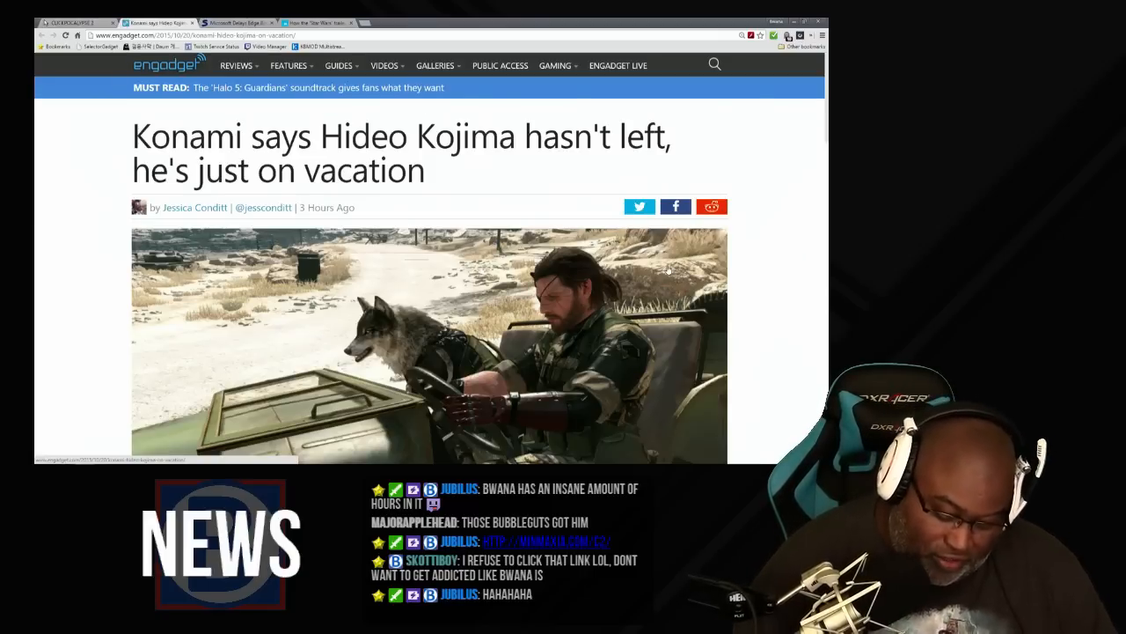
key(f11)
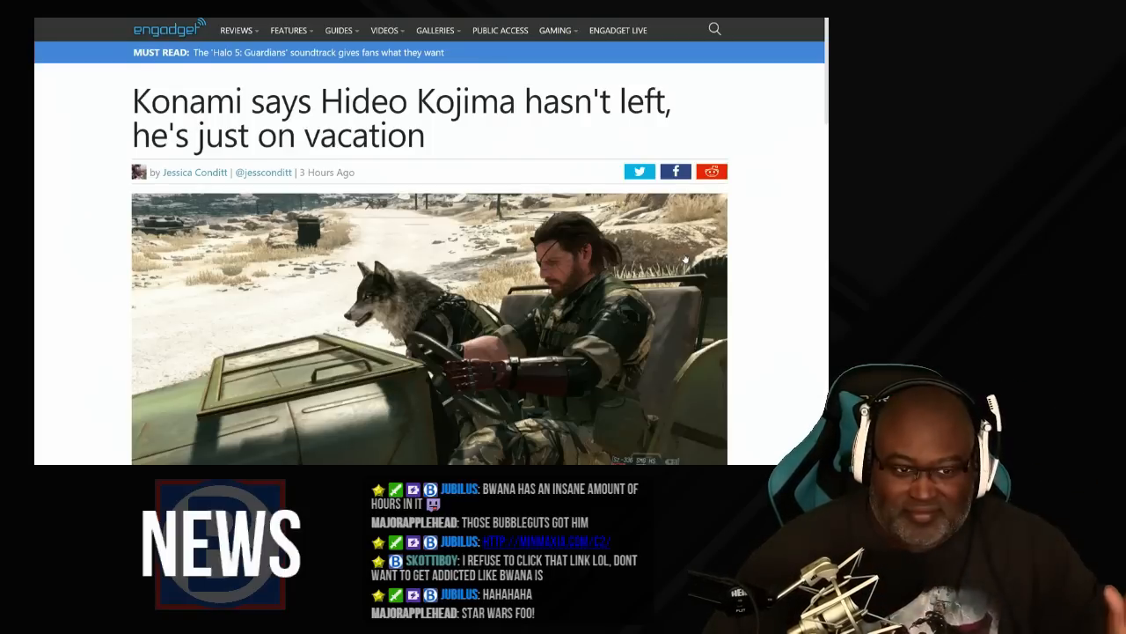
Scroll through the Kojima vacation article to its closing paragraphs and tags
scroll(down, 3)
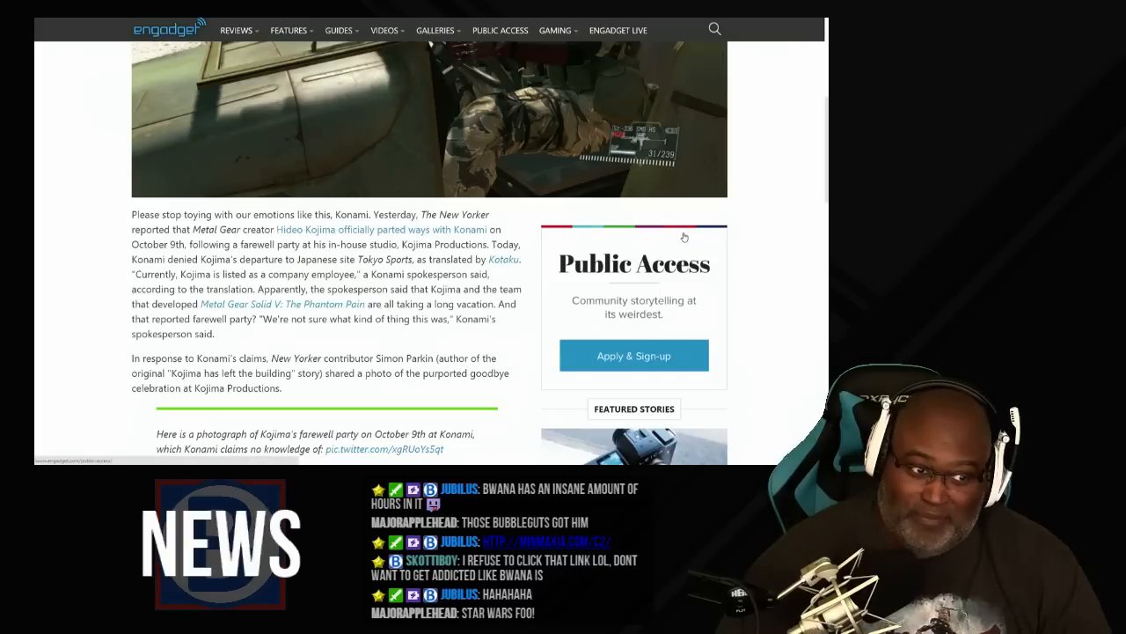
scroll(down, 3)
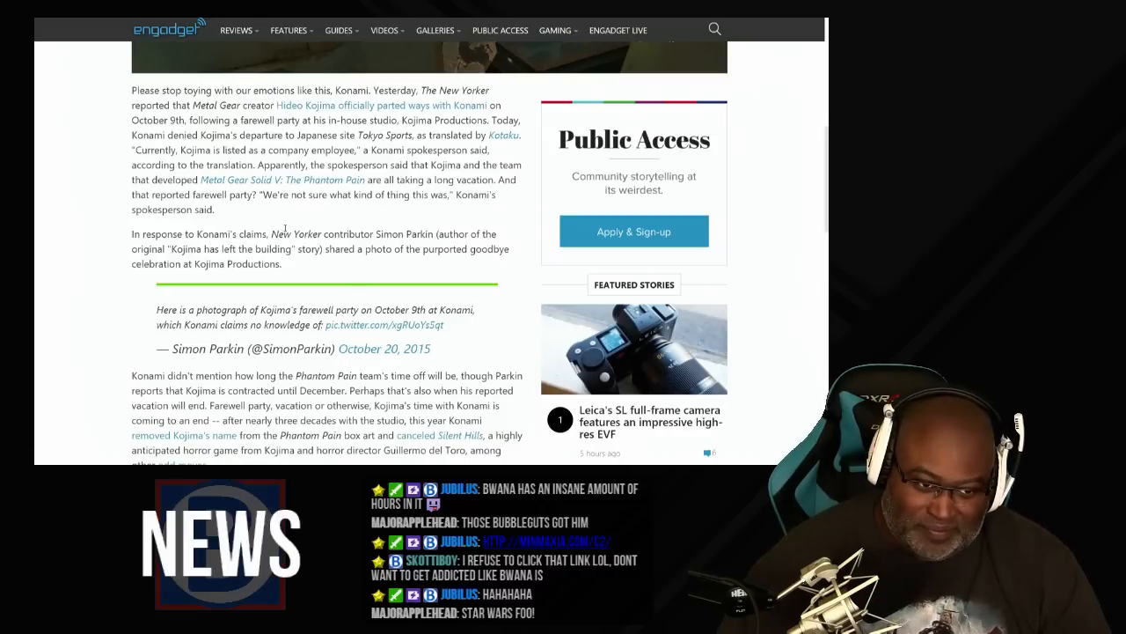
scroll(down, 3)
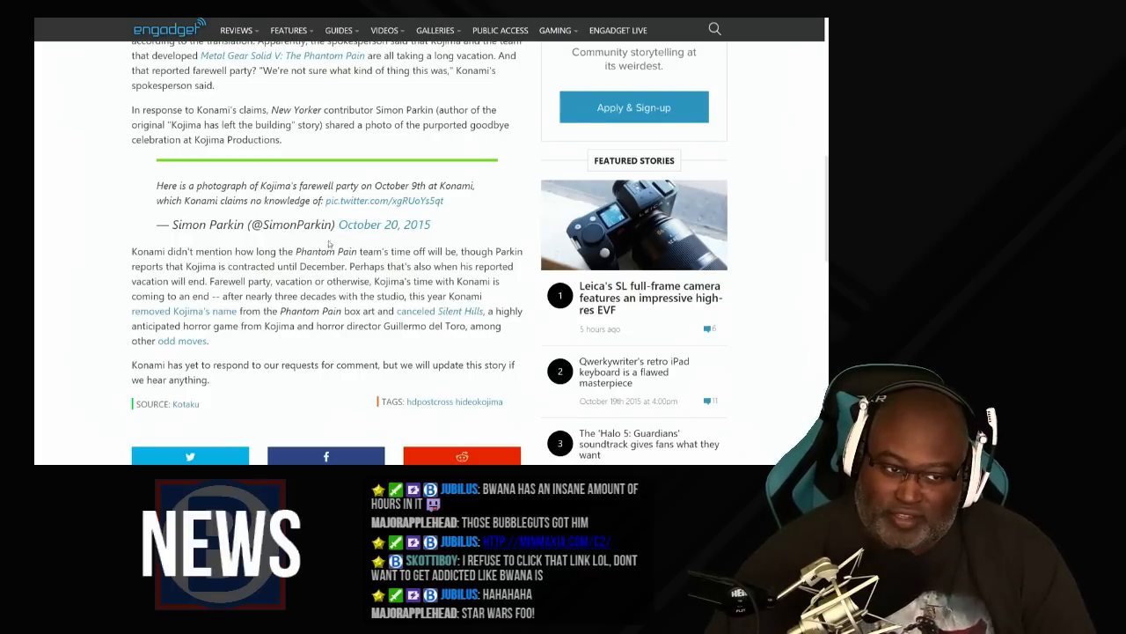
scroll(up, 3)
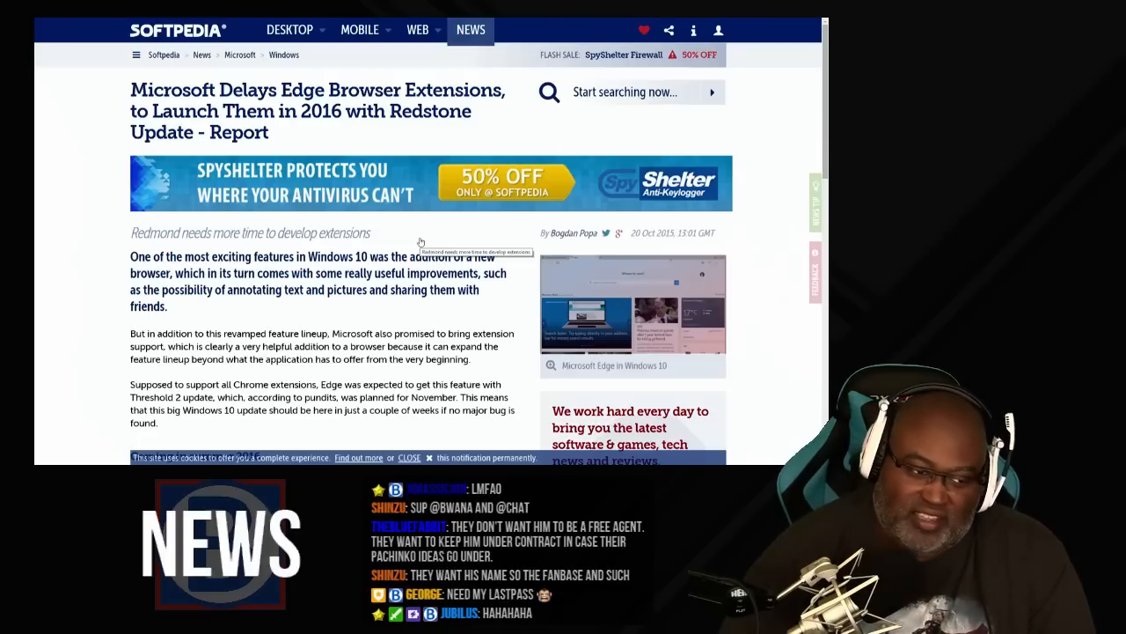
Scroll up and down the Softpedia Edge extensions report, covering the Coming in summer 2016 section
scroll(down, 3)
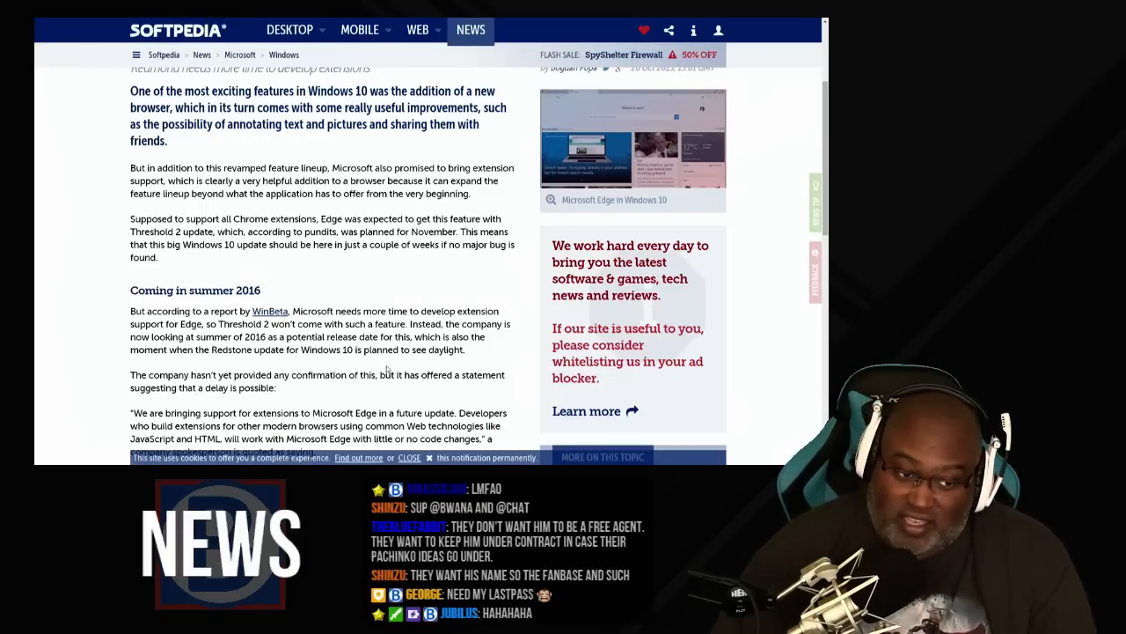
scroll(down, 3)
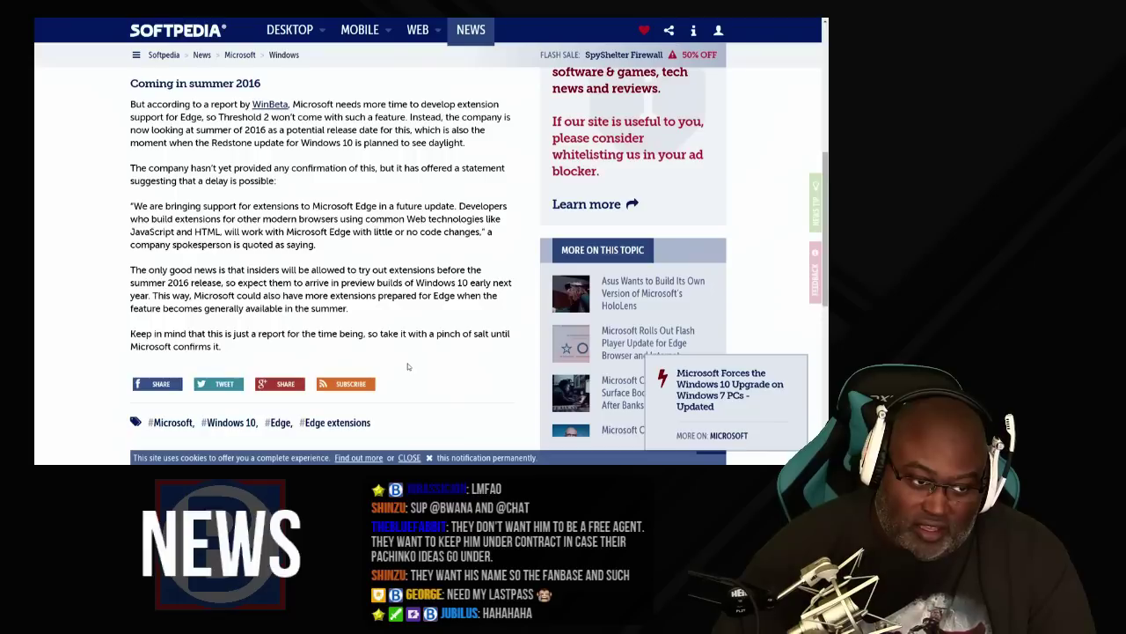
scroll(up, 3)
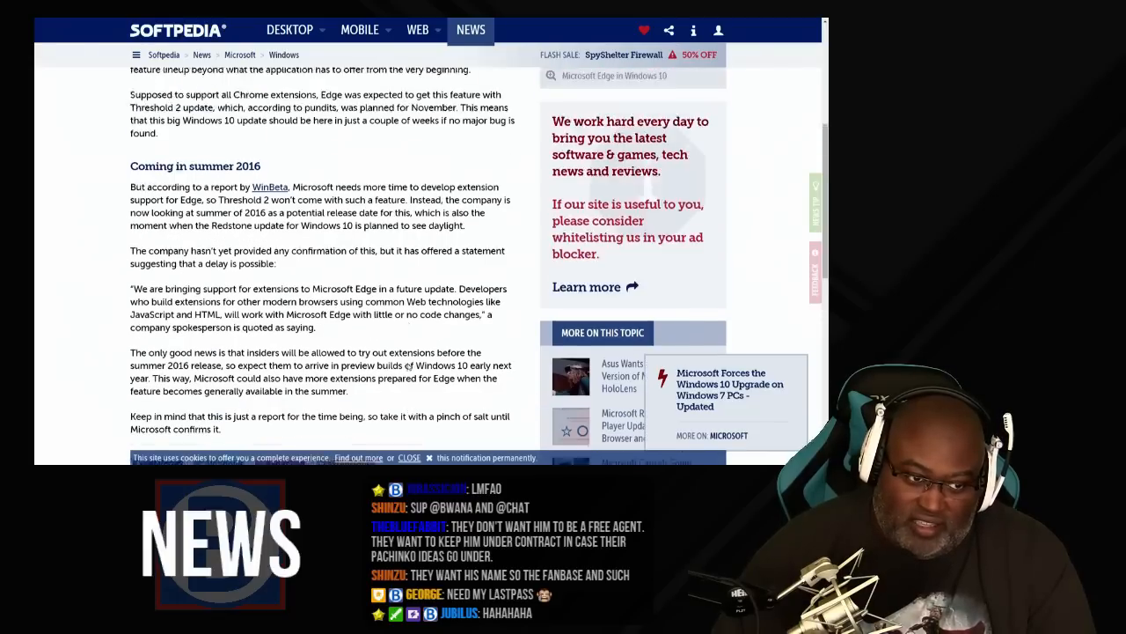
scroll(up, 3)
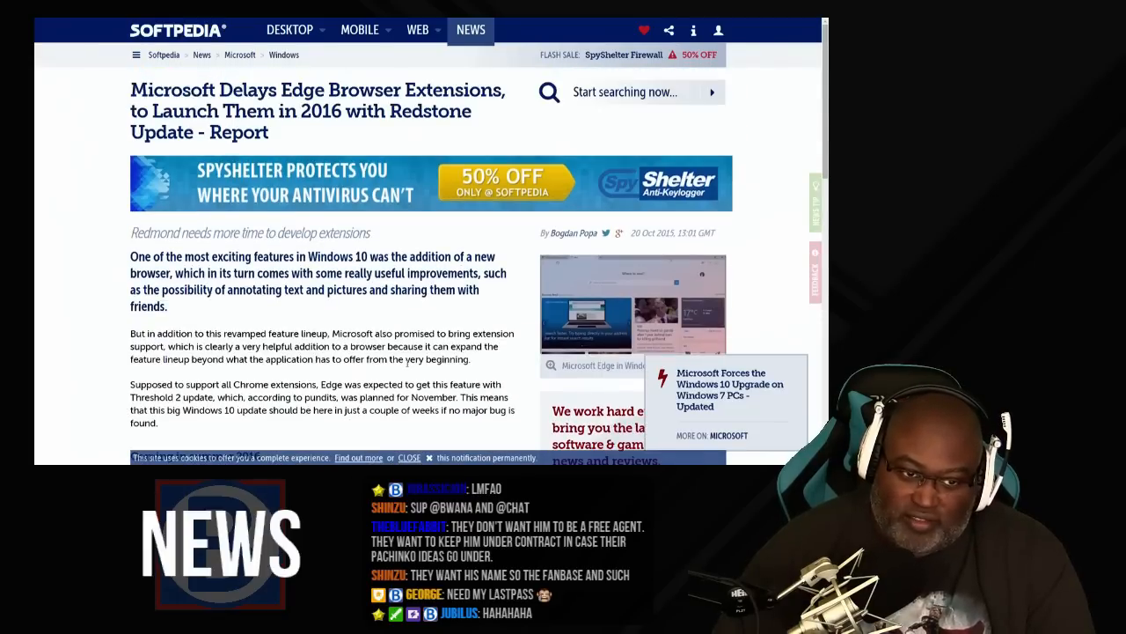
scroll(down, 3)
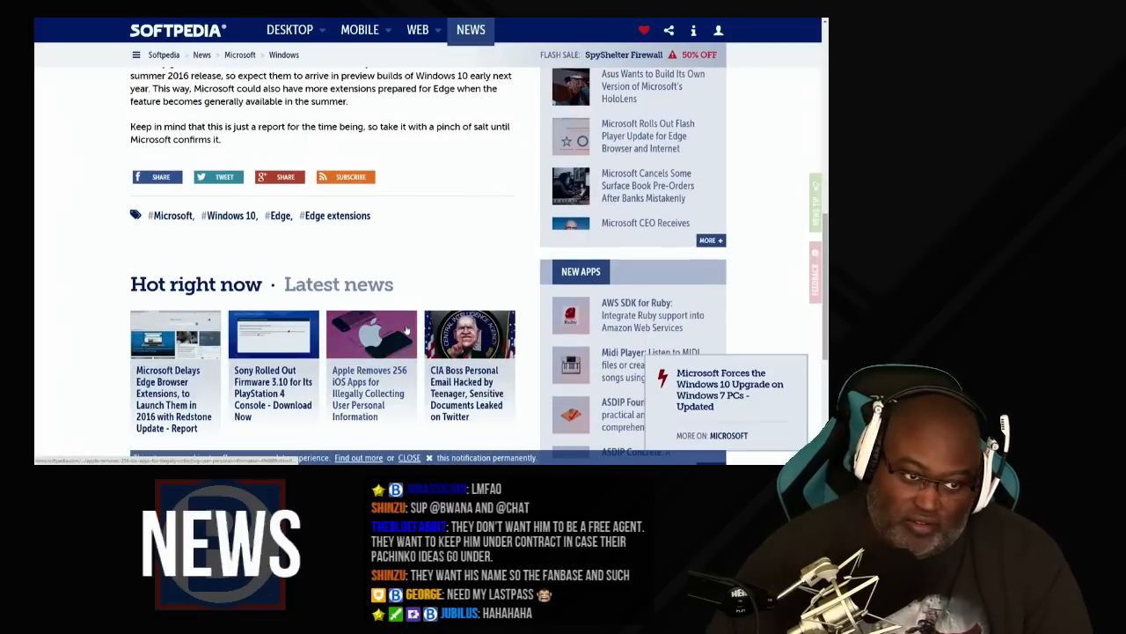
scroll(up, 3)
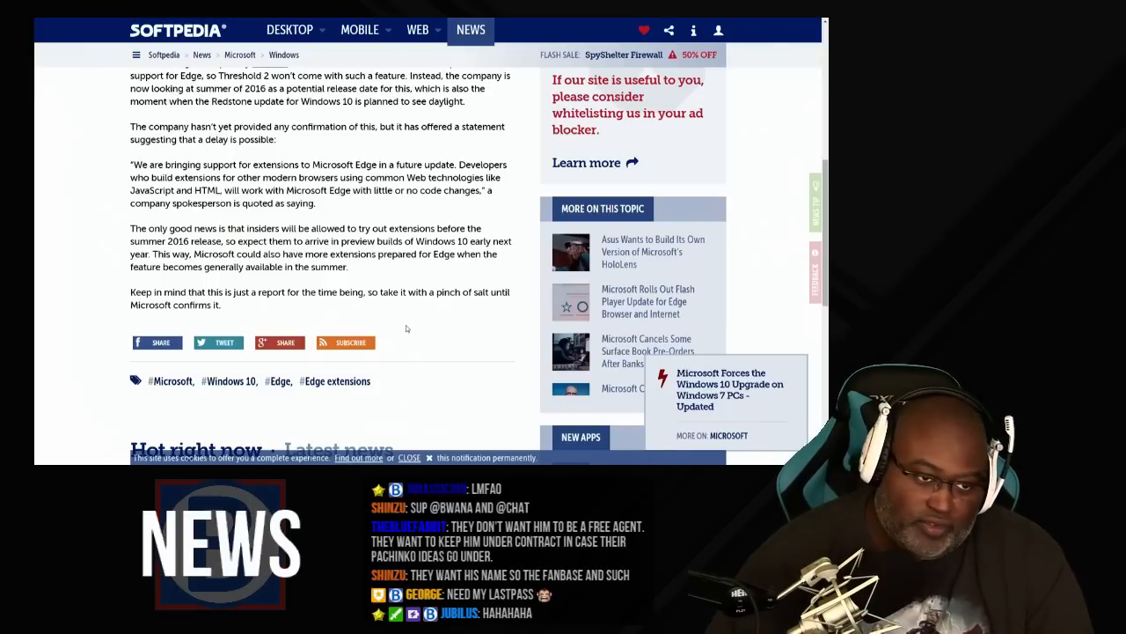
scroll(up, 3)
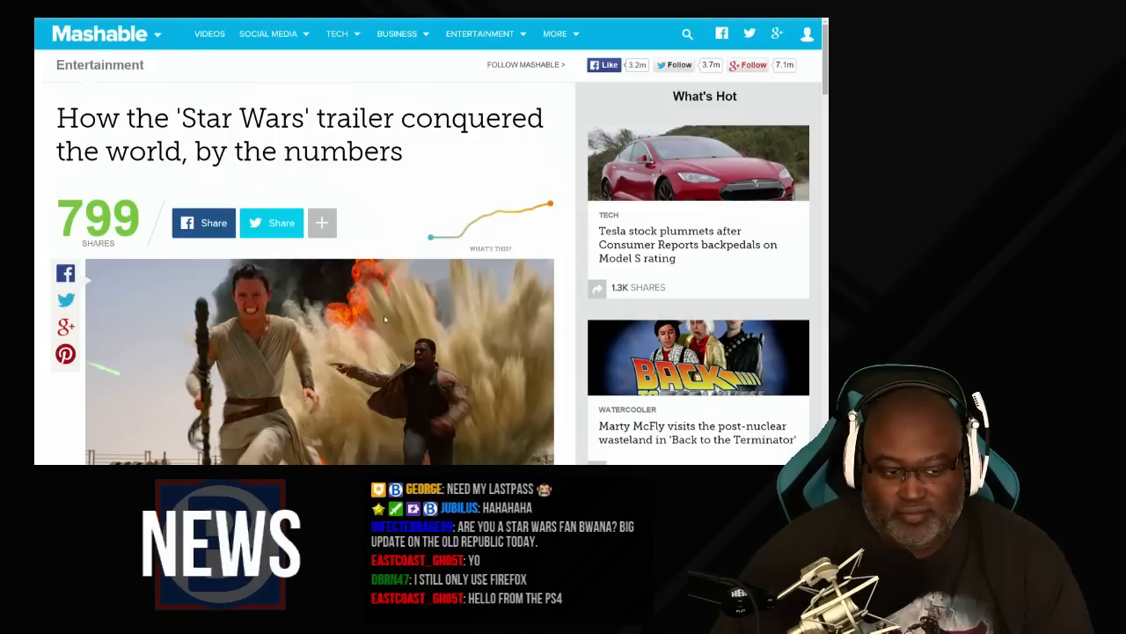
Scroll down the Mashable story past the 9.6, 14.6 million and 8.9 million figures to the 1,000 screenings section
scroll(down, 3)
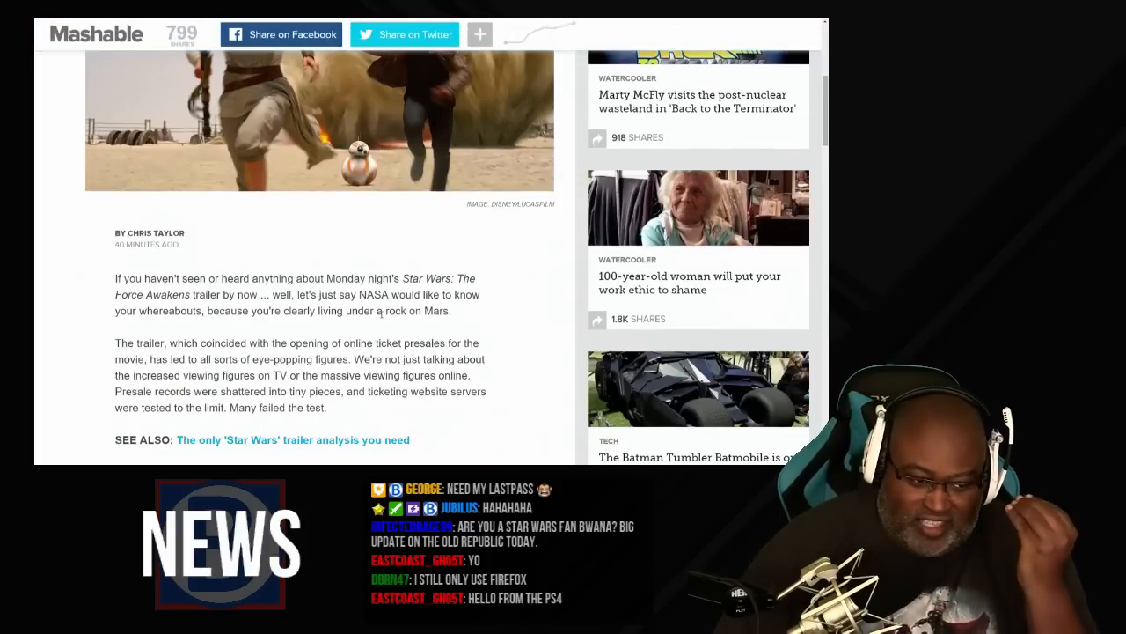
scroll(down, 3)
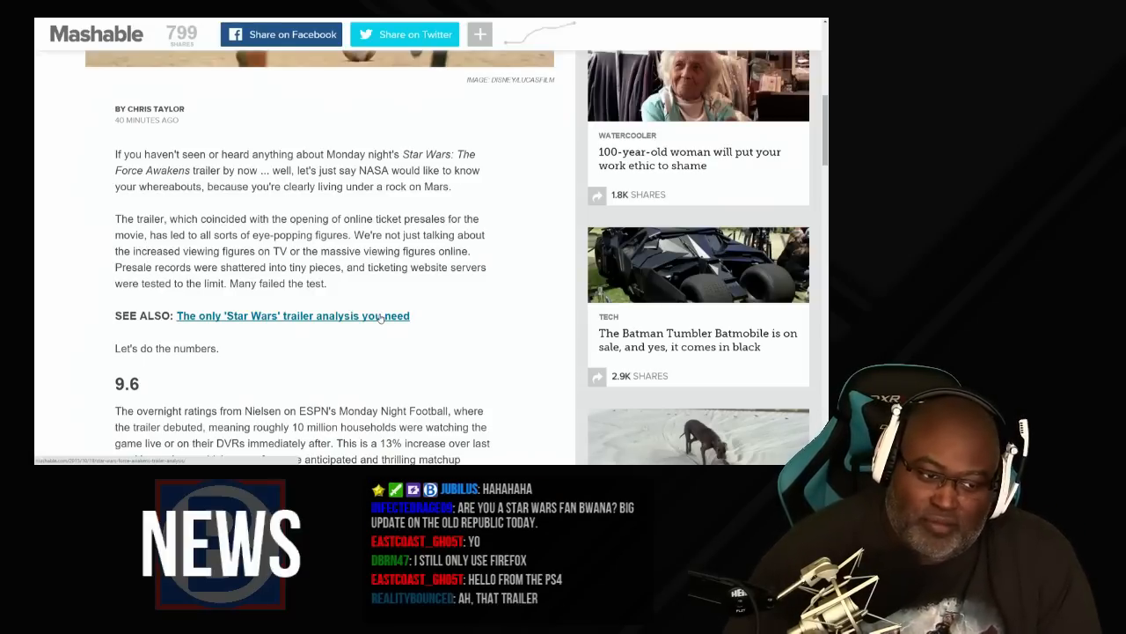
scroll(down, 3)
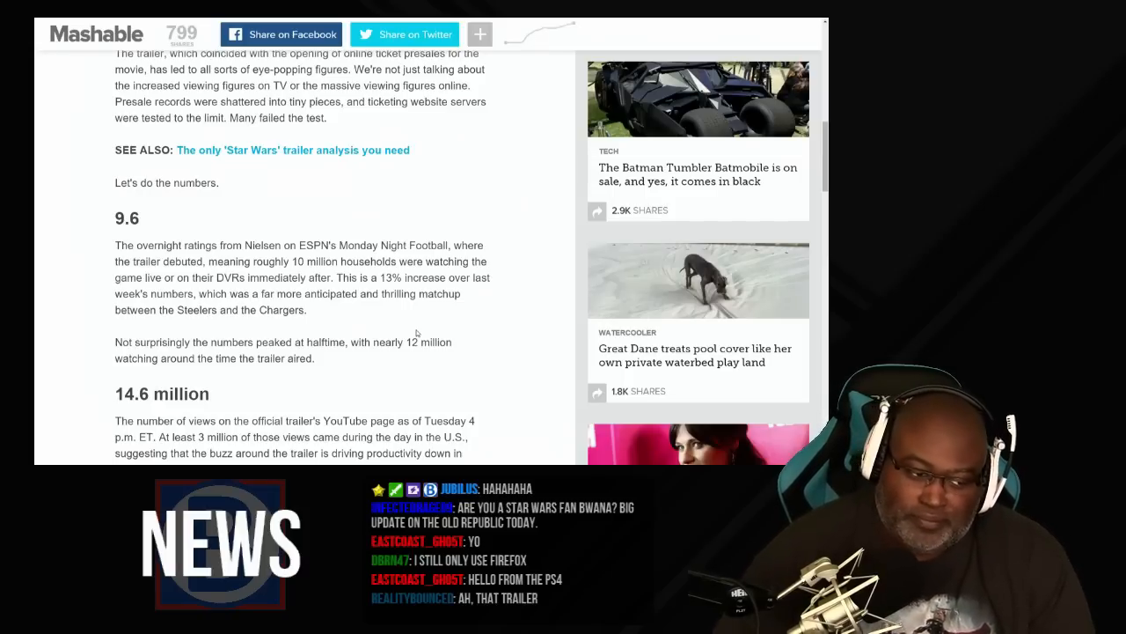
scroll(down, 3)
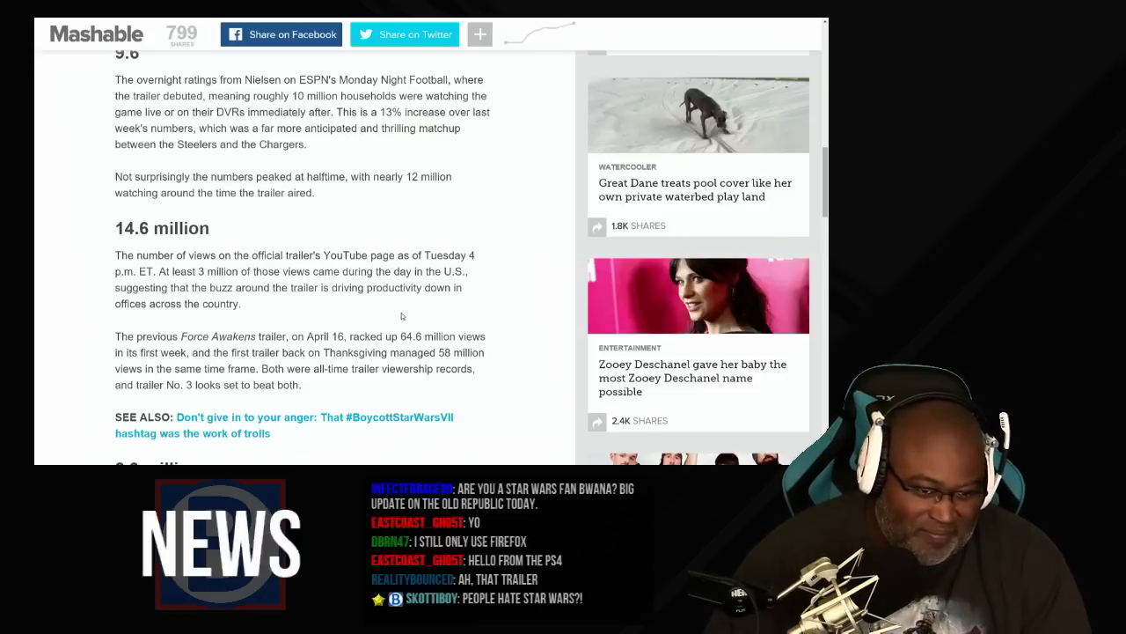
scroll(down, 3)
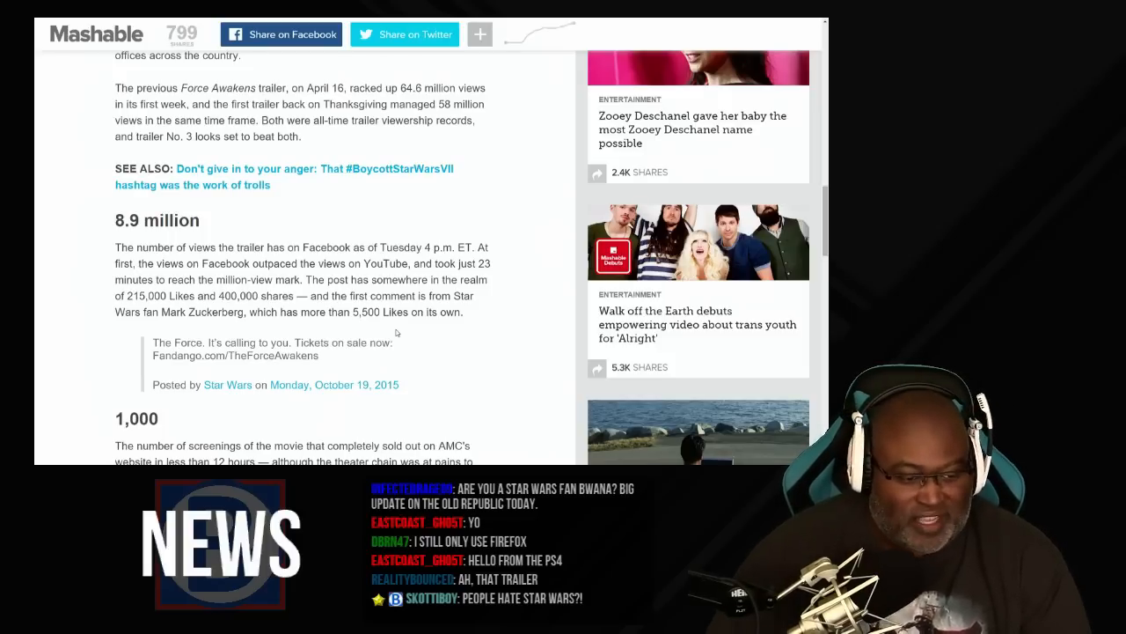
scroll(down, 3)
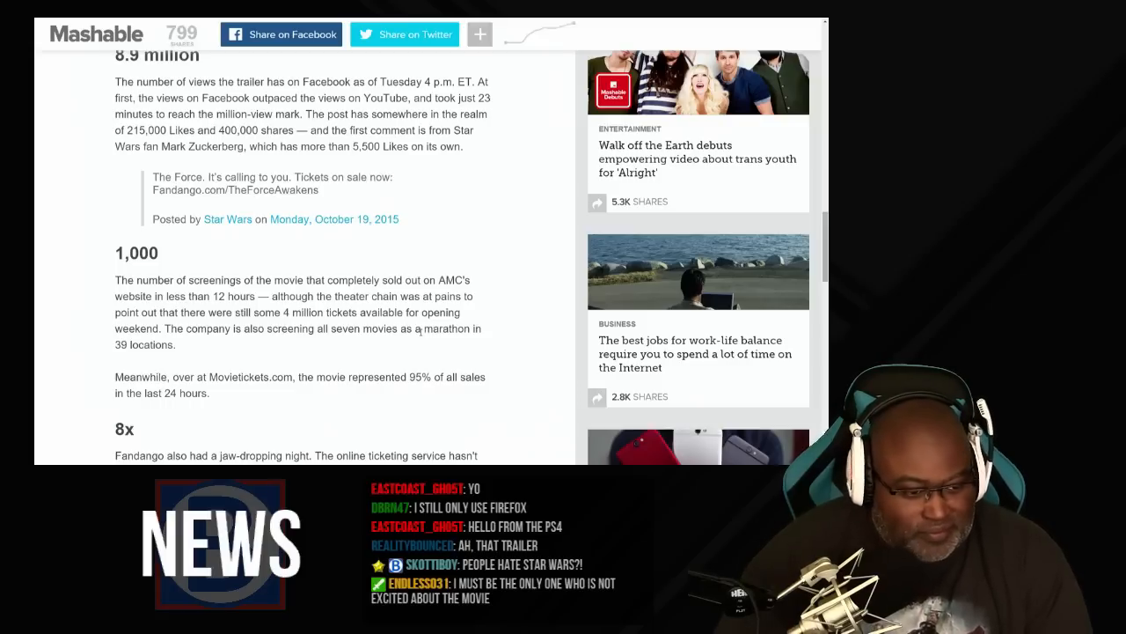
Scroll through the closing 40, $2,000 and 58 figures, then back up to the headline
scroll(down, 3)
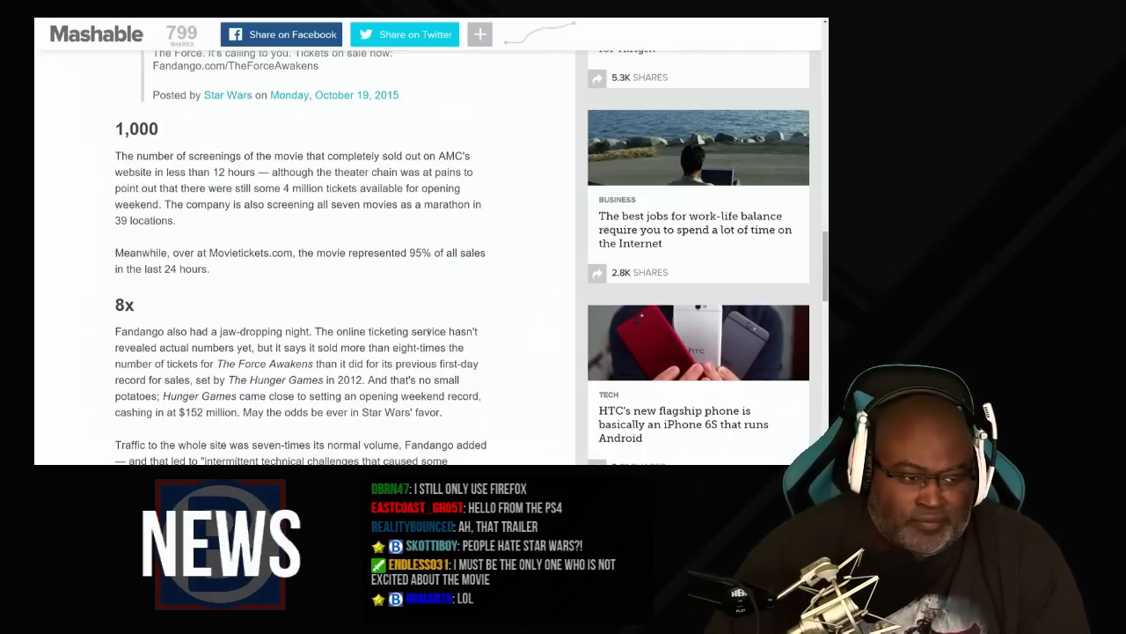
scroll(down, 3)
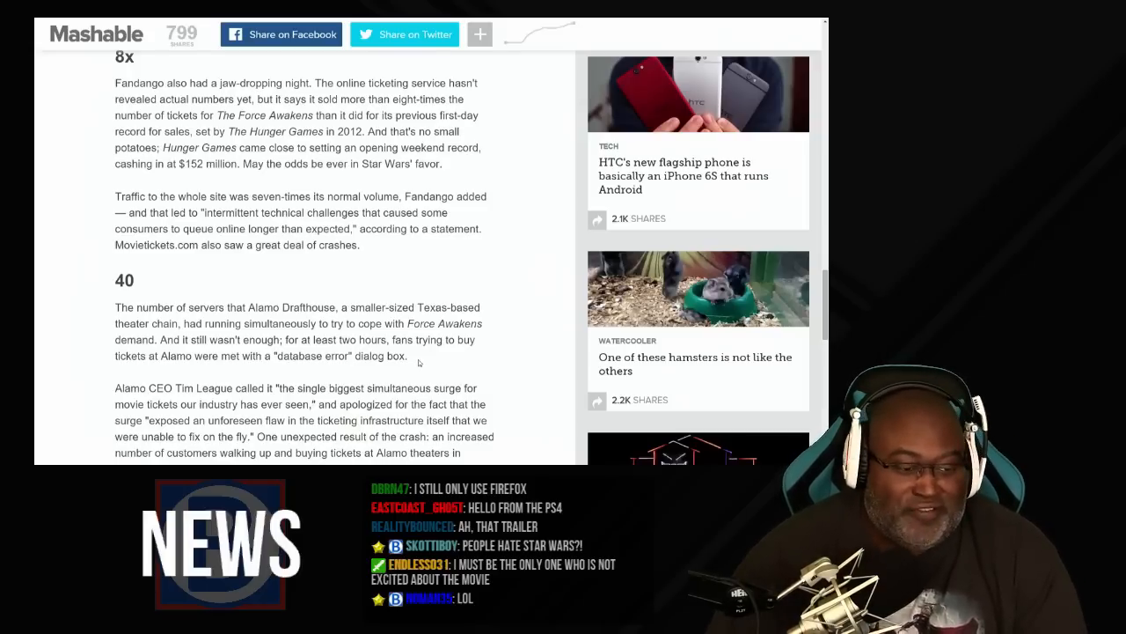
scroll(down, 3)
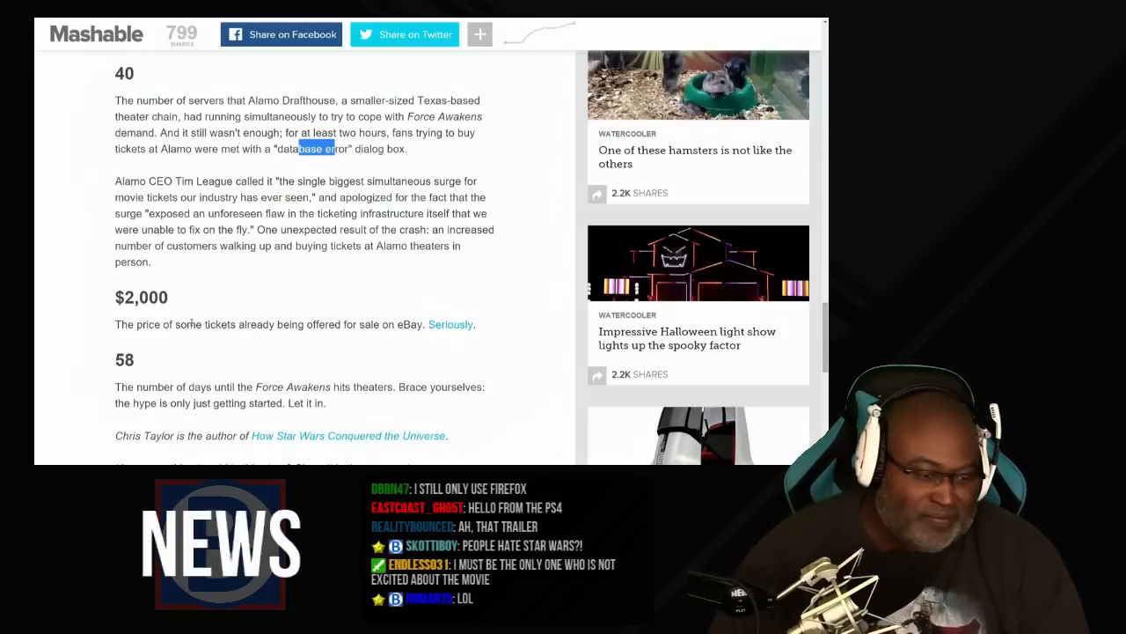
scroll(down, 3)
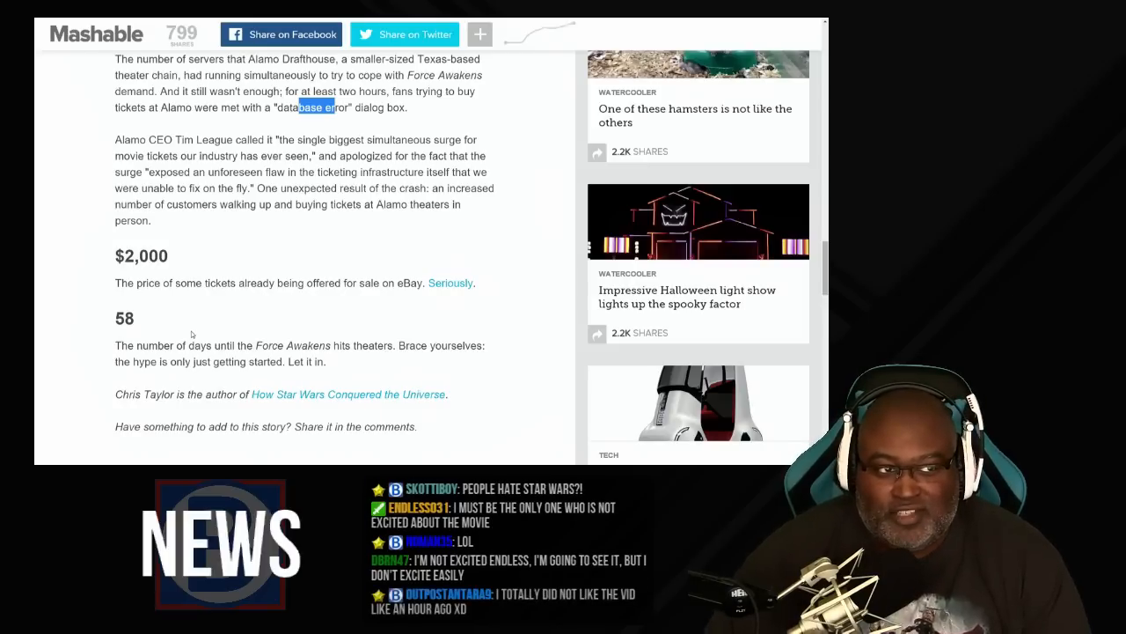
scroll(up, 3)
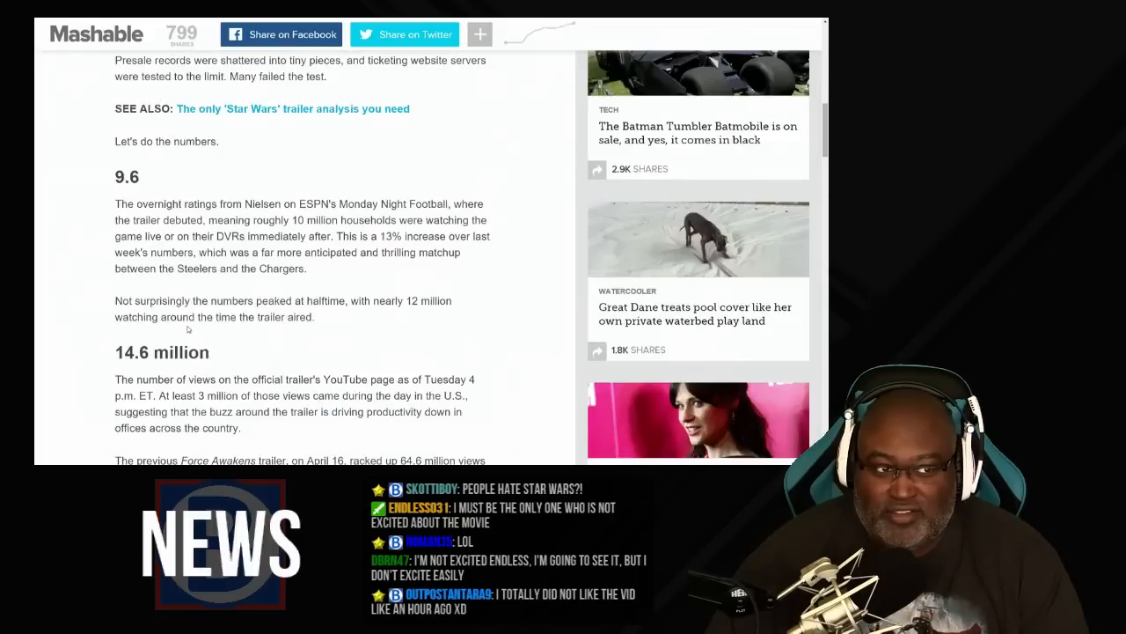
scroll(up, 3)
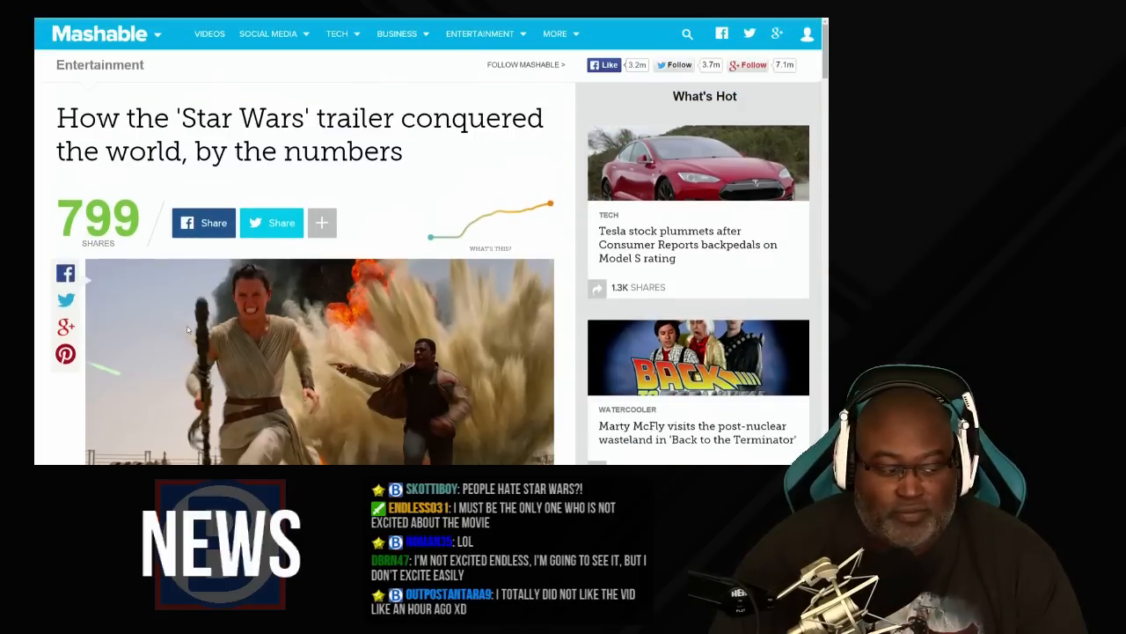